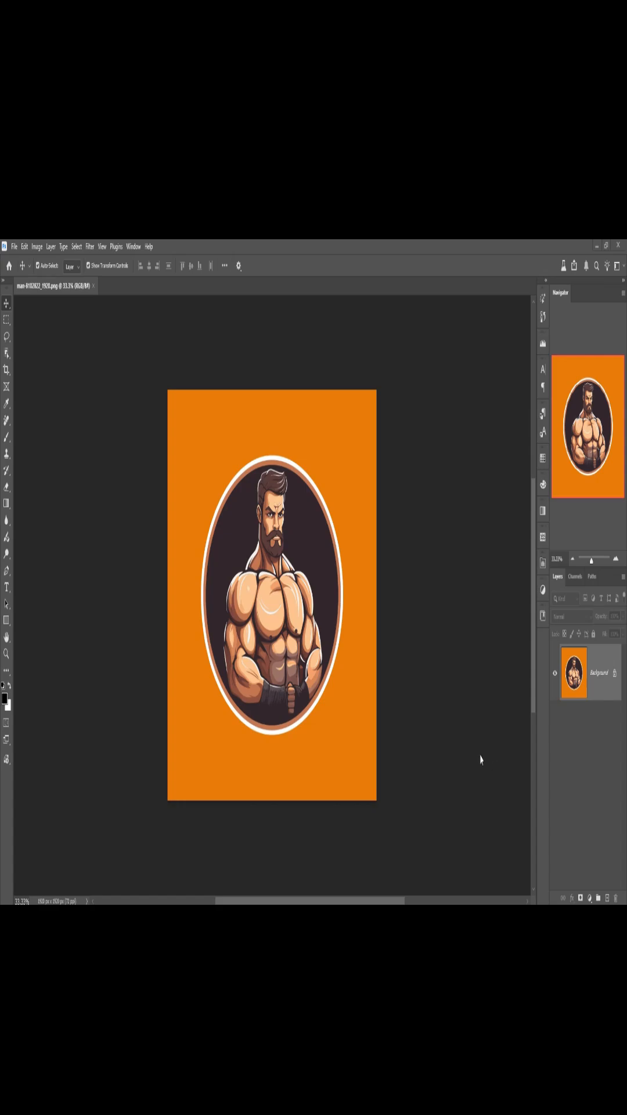
pyautogui.moveTo(265, 439)
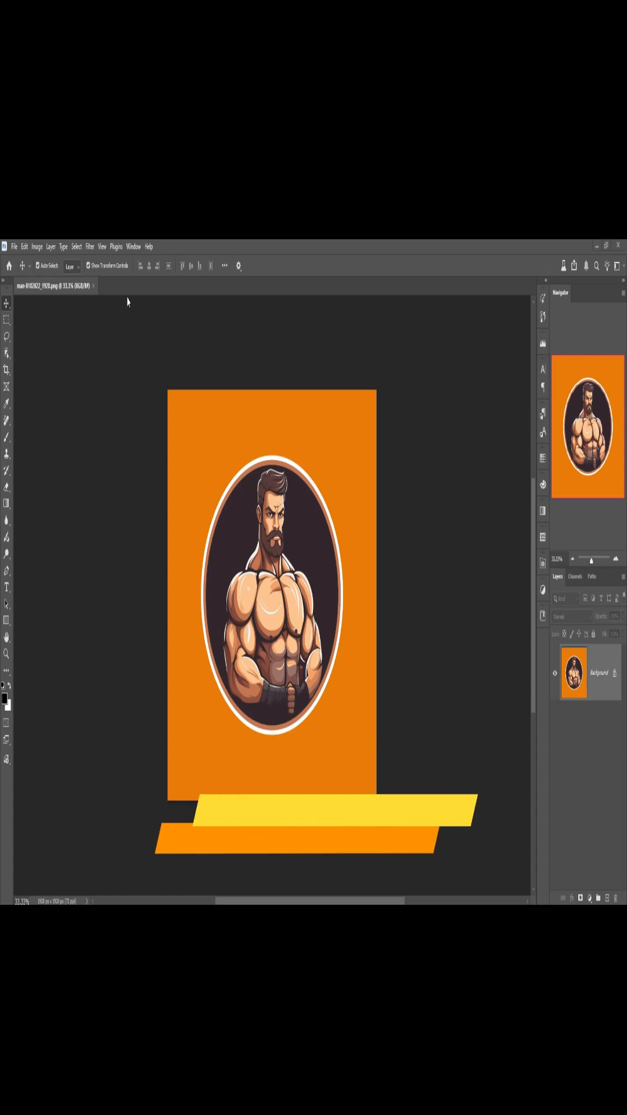
# - Unlock the Background layer and duplicate it into a layer copy
pyautogui.click(89, 246)
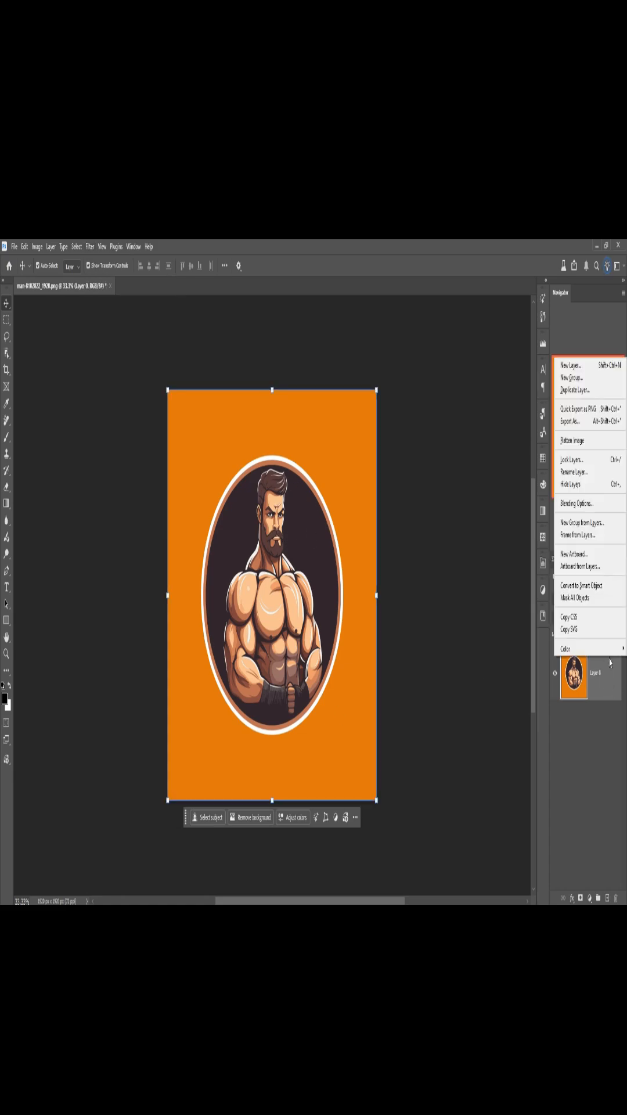
pyautogui.click(577, 390)
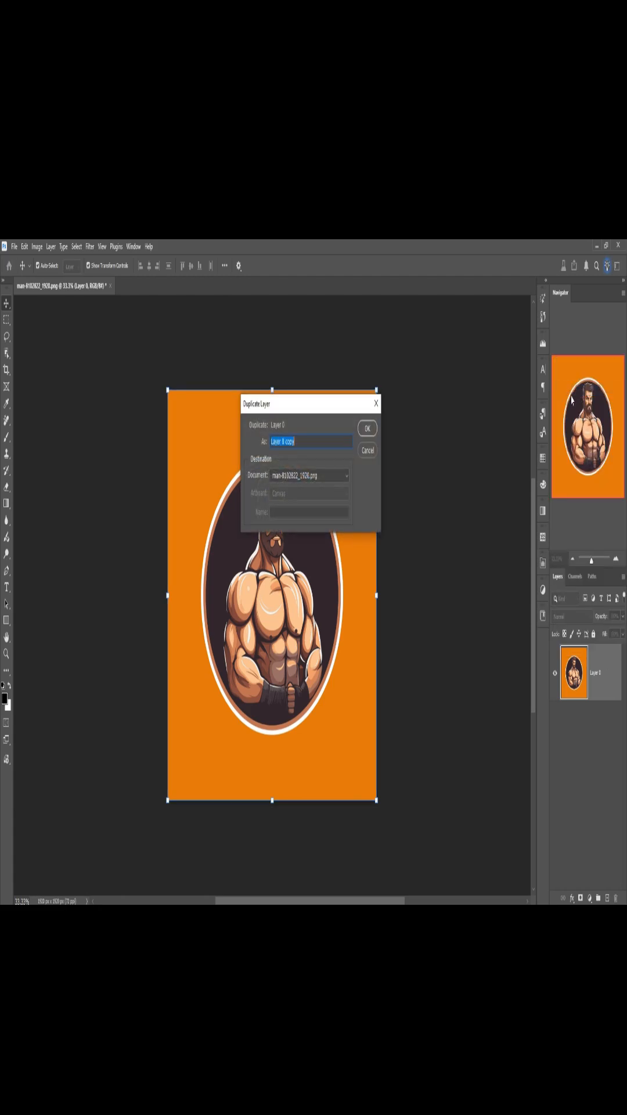
pyautogui.click(368, 427)
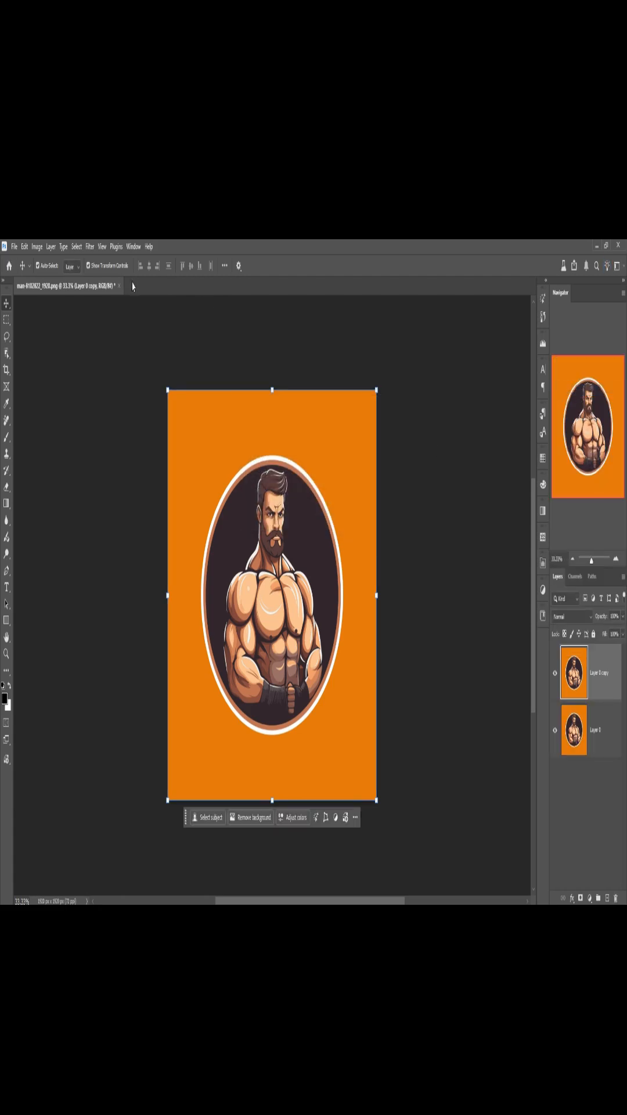
# - Apply the Embroidery parametric filter to the layer copy via Filter > Parametric Filters
pyautogui.click(89, 246)
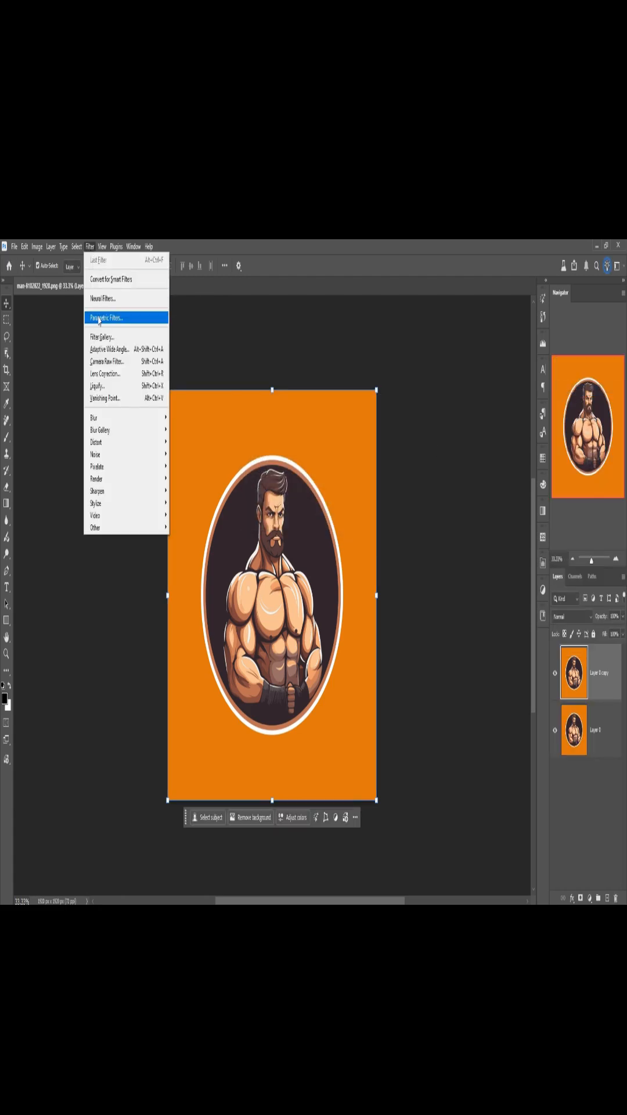
pyautogui.click(107, 318)
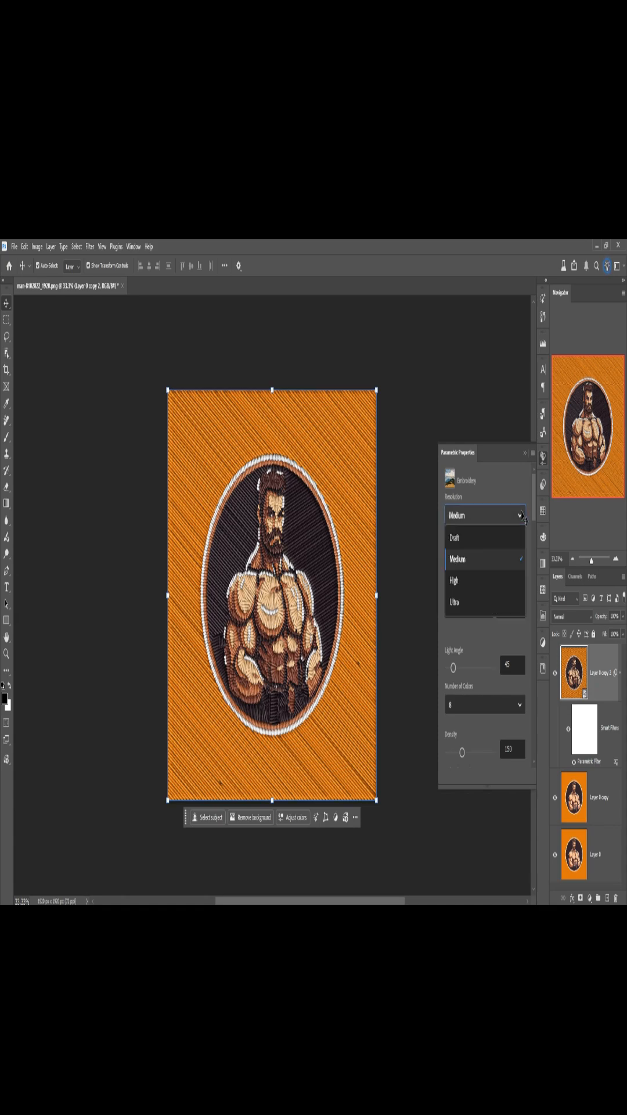
# - Raise Embroidery resolution from High to Ultra and check the Number of Colors options
pyautogui.click(453, 580)
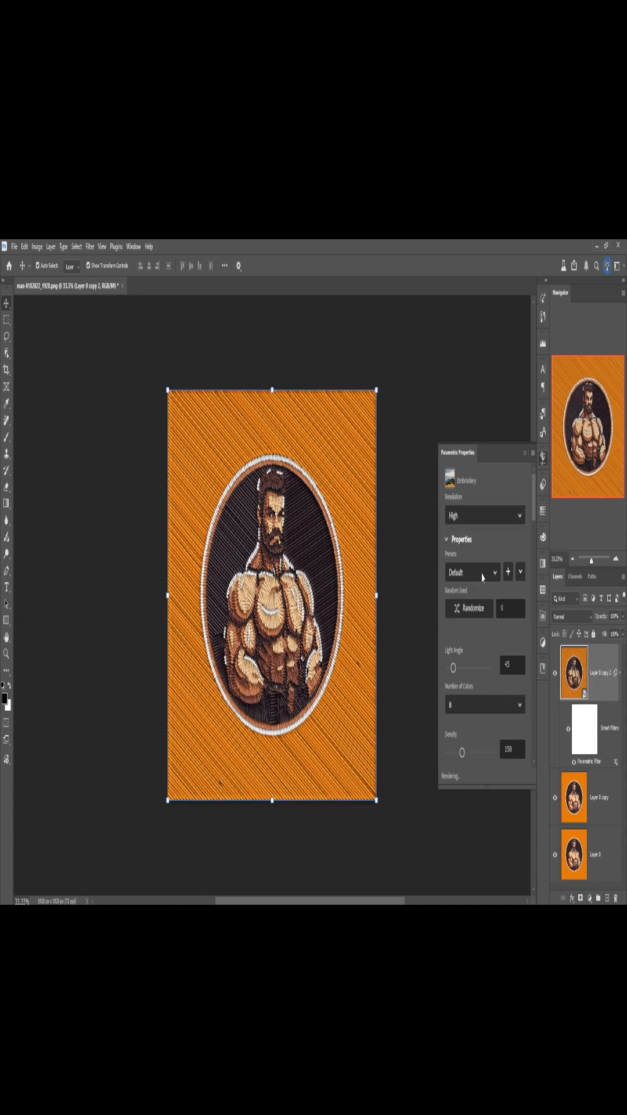
pyautogui.moveTo(509, 536)
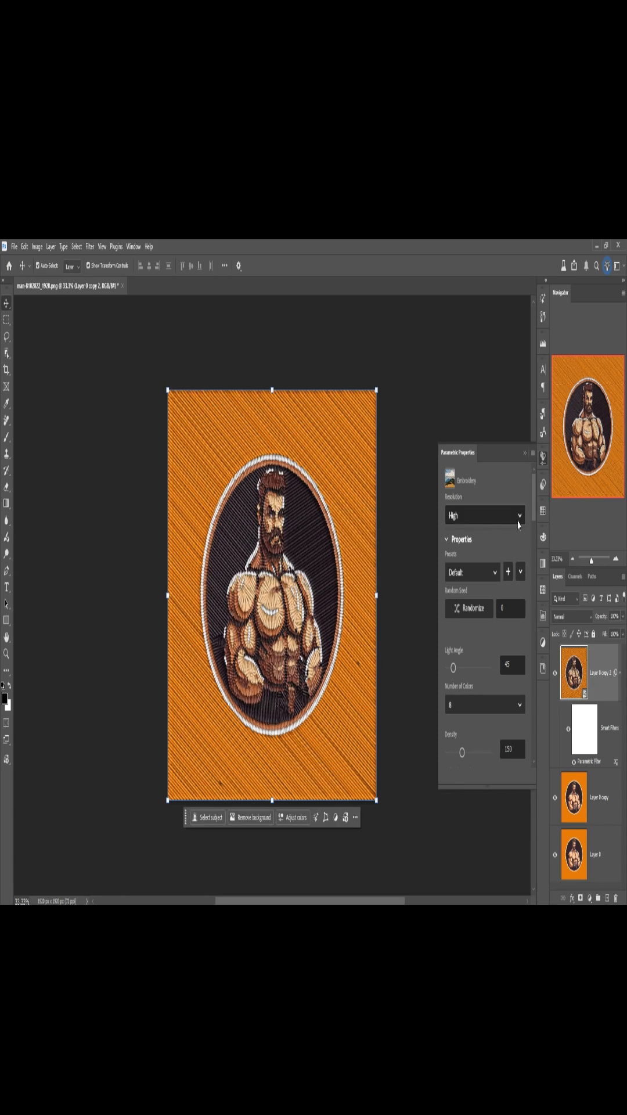
pyautogui.click(484, 515)
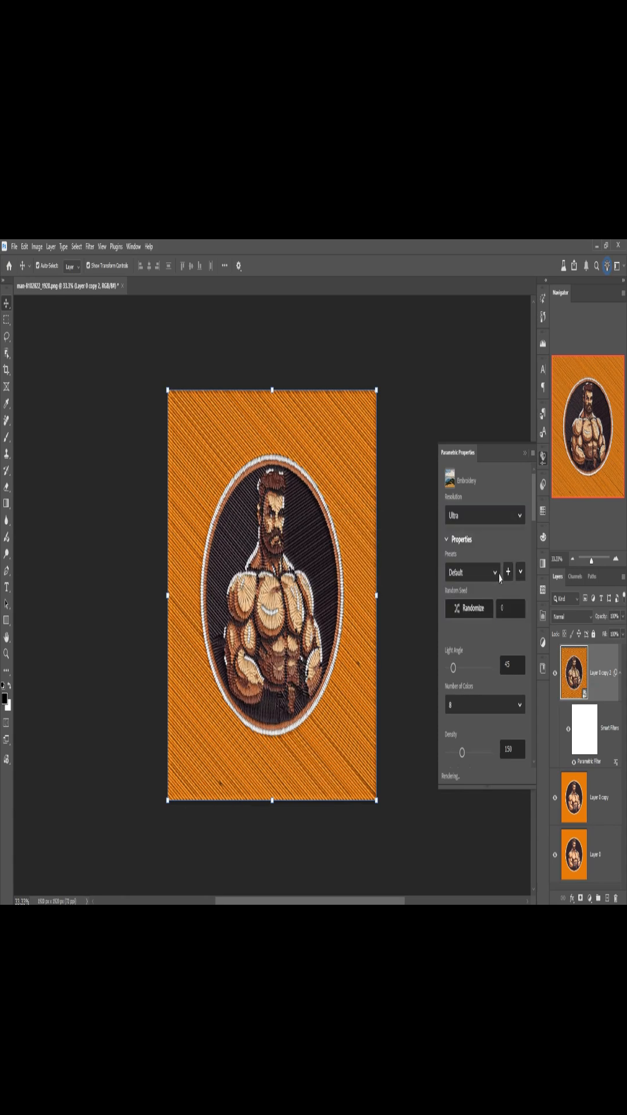
pyautogui.moveTo(390, 560)
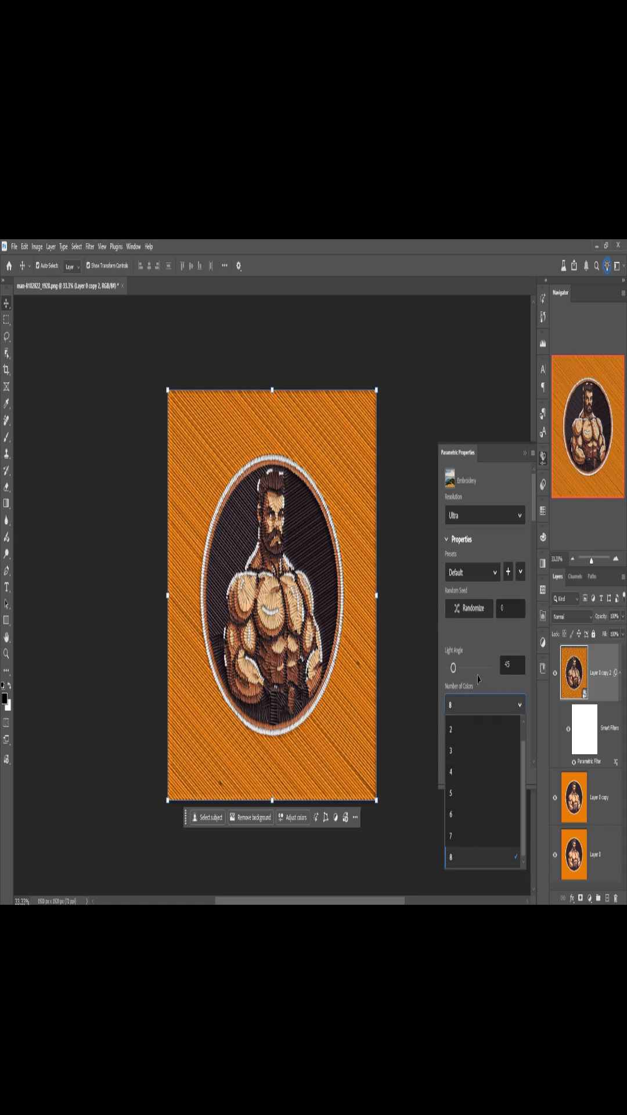
pyautogui.click(451, 856)
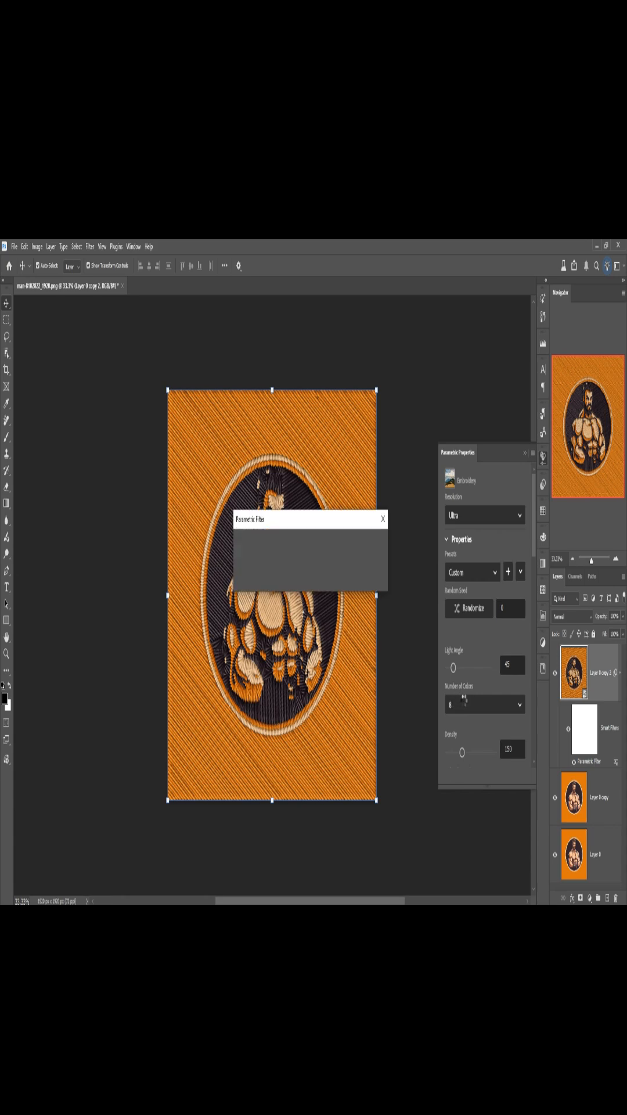
# - Keep 8 colours and drag Light Angle from 45 to 179
pyautogui.click(382, 519)
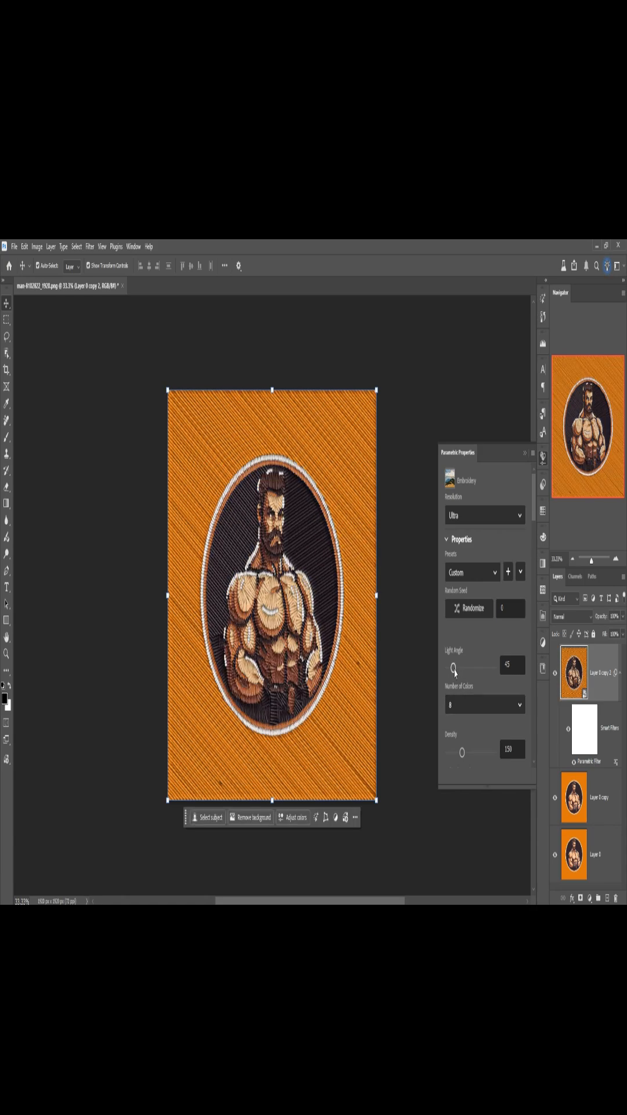
pyautogui.moveTo(453, 664); pyautogui.dragTo(465, 665)
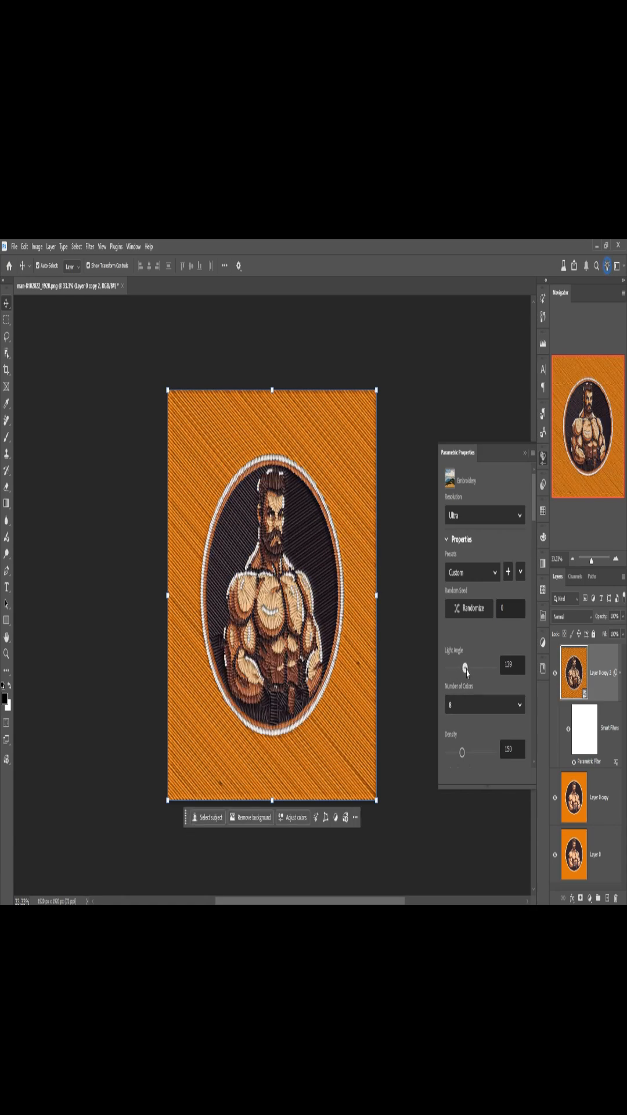
pyautogui.moveTo(465, 667); pyautogui.dragTo(472, 667)
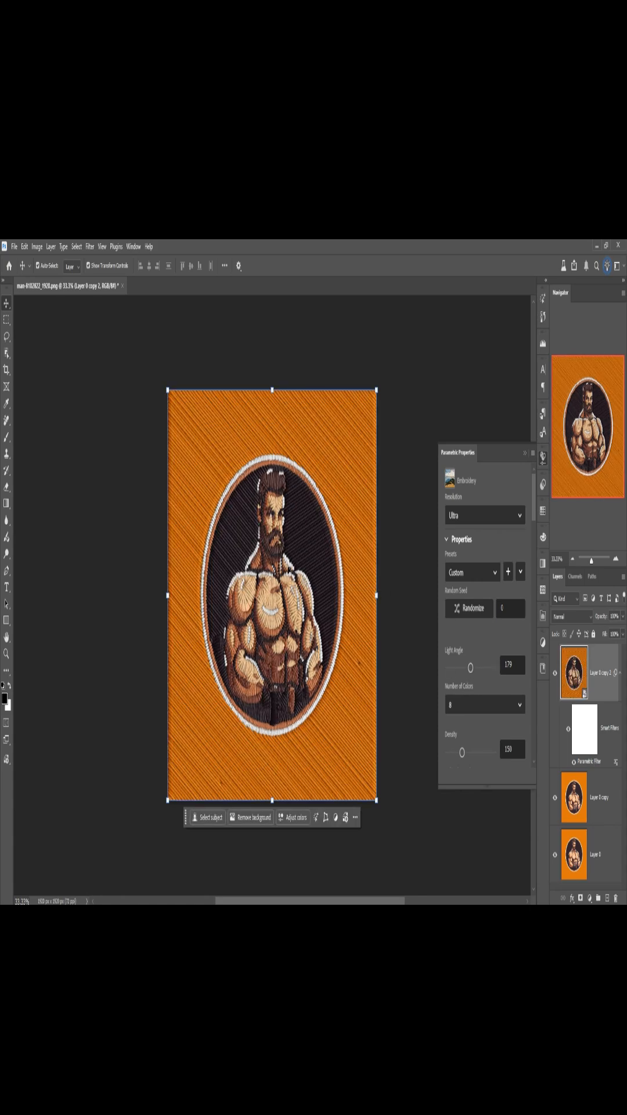
# - Drag Embroidery Density up to about 186, then down to 115
pyautogui.moveTo(462, 751); pyautogui.dragTo(469, 751)
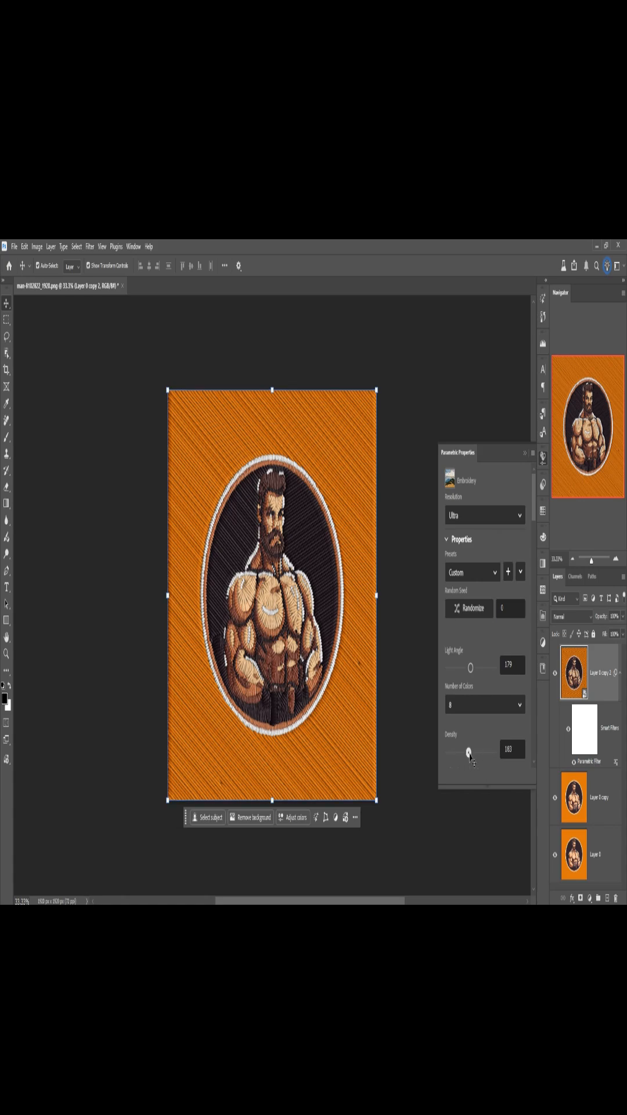
pyautogui.moveTo(469, 753); pyautogui.dragTo(472, 752)
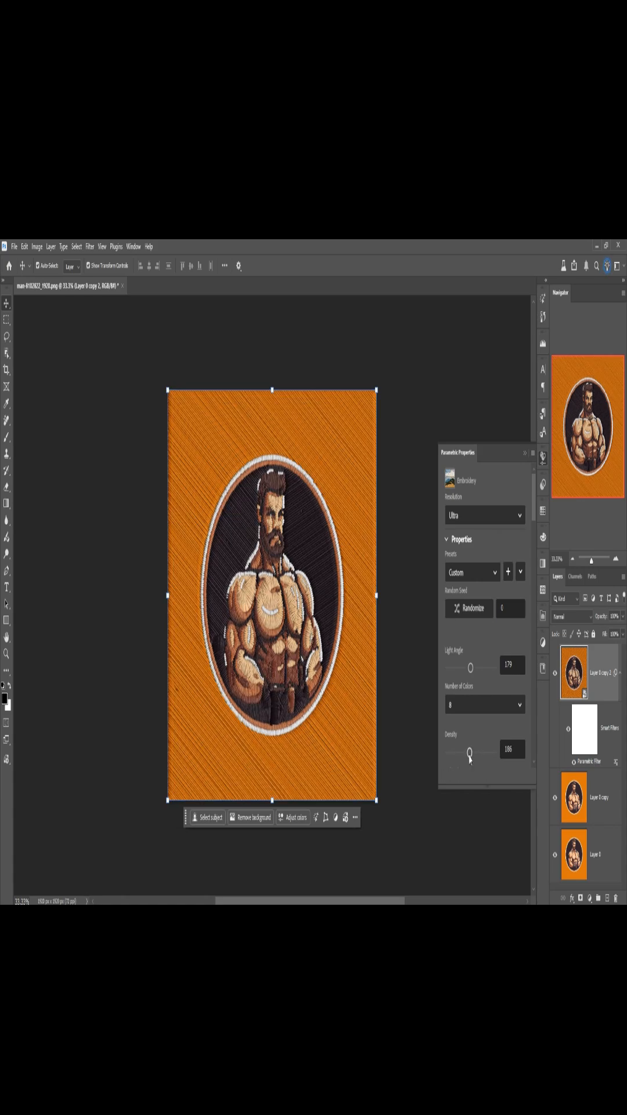
pyautogui.moveTo(469, 748); pyautogui.dragTo(453, 748)
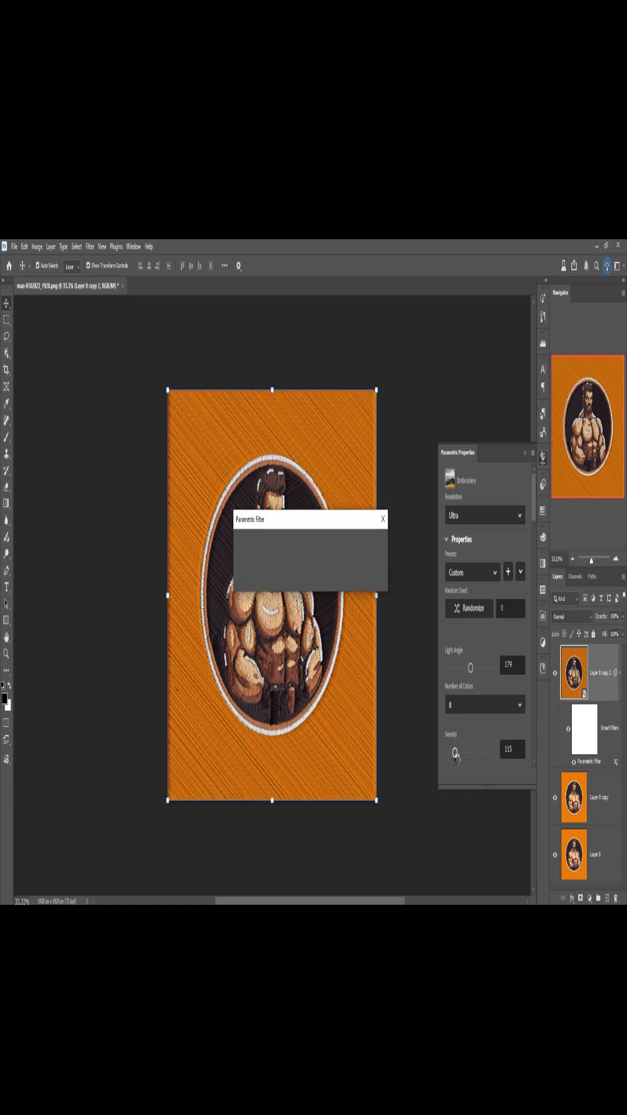
pyautogui.click(382, 519)
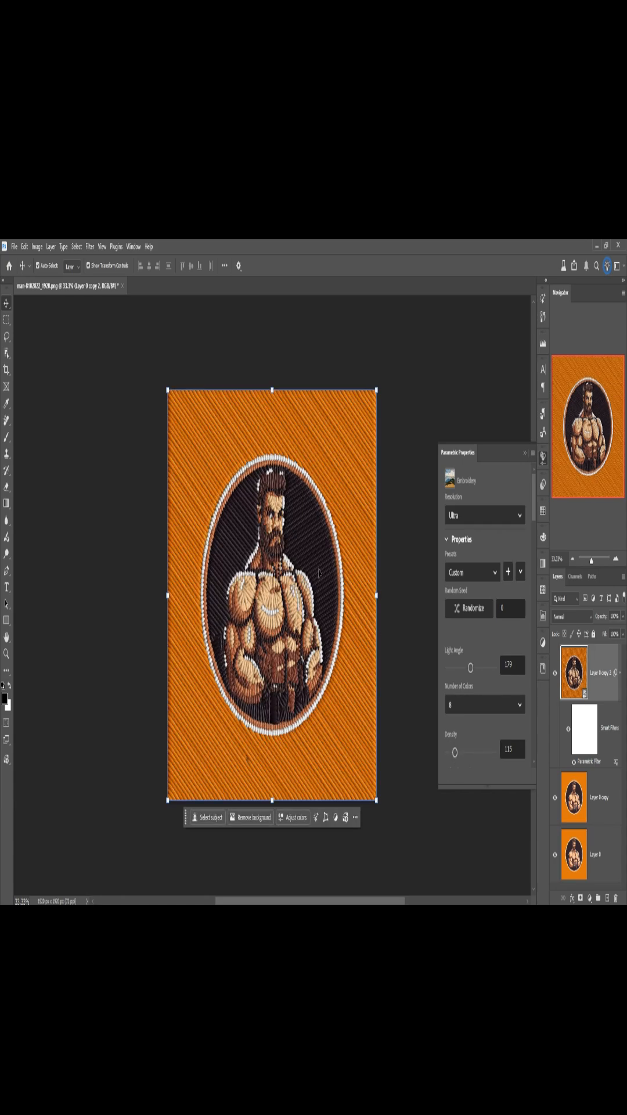
pyautogui.moveTo(518, 469)
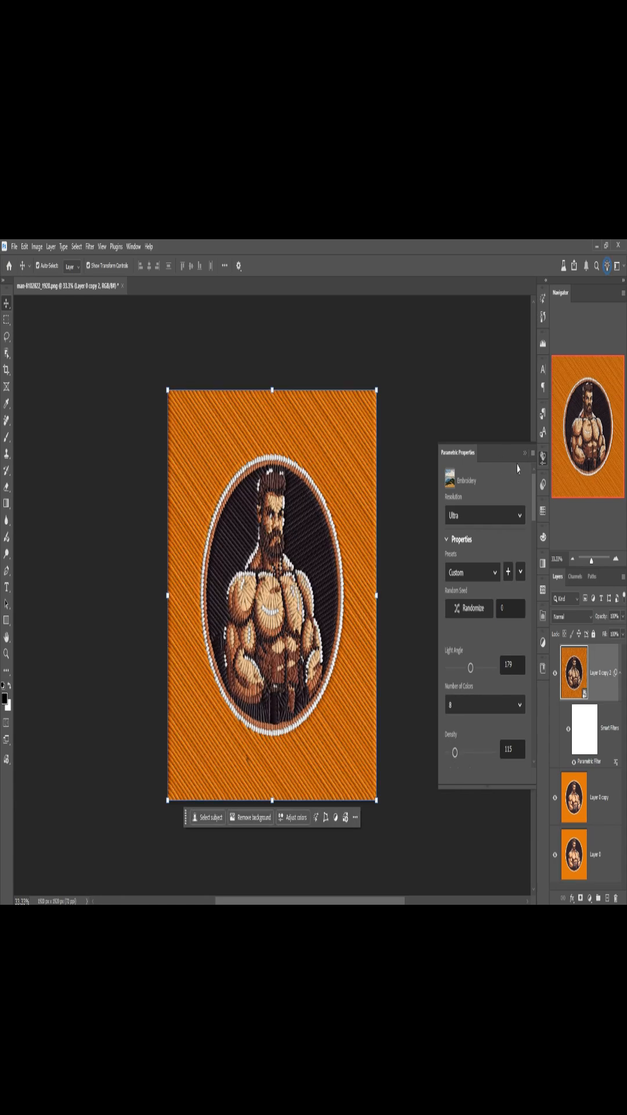
# - Close the Parametric Properties panel, leaving the stitched badge finished
pyautogui.click(518, 452)
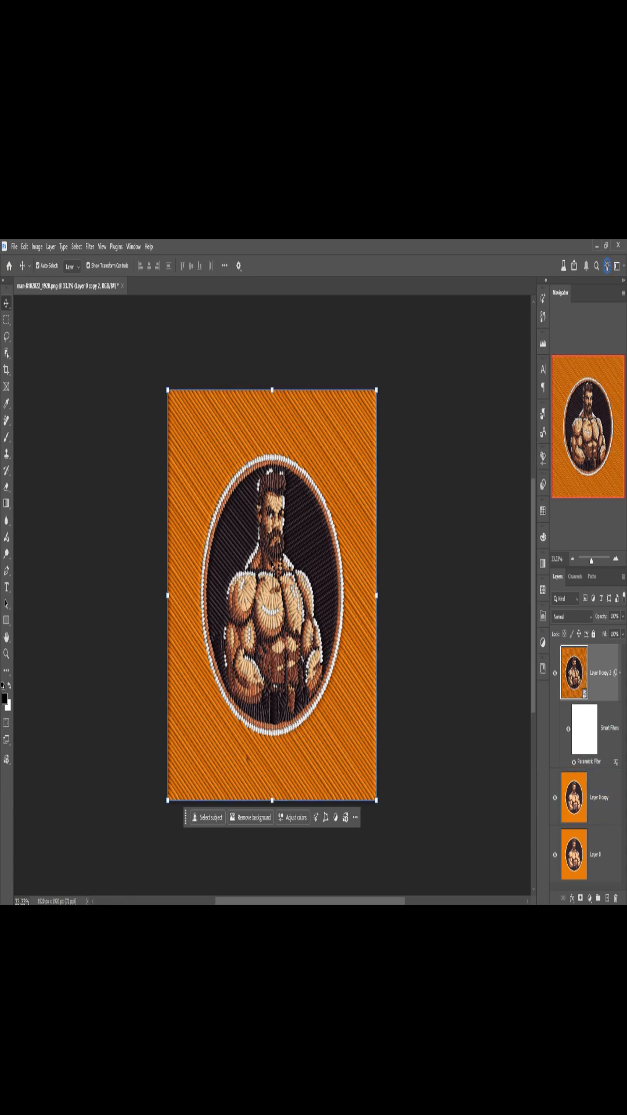
pyautogui.moveTo(388, 413)
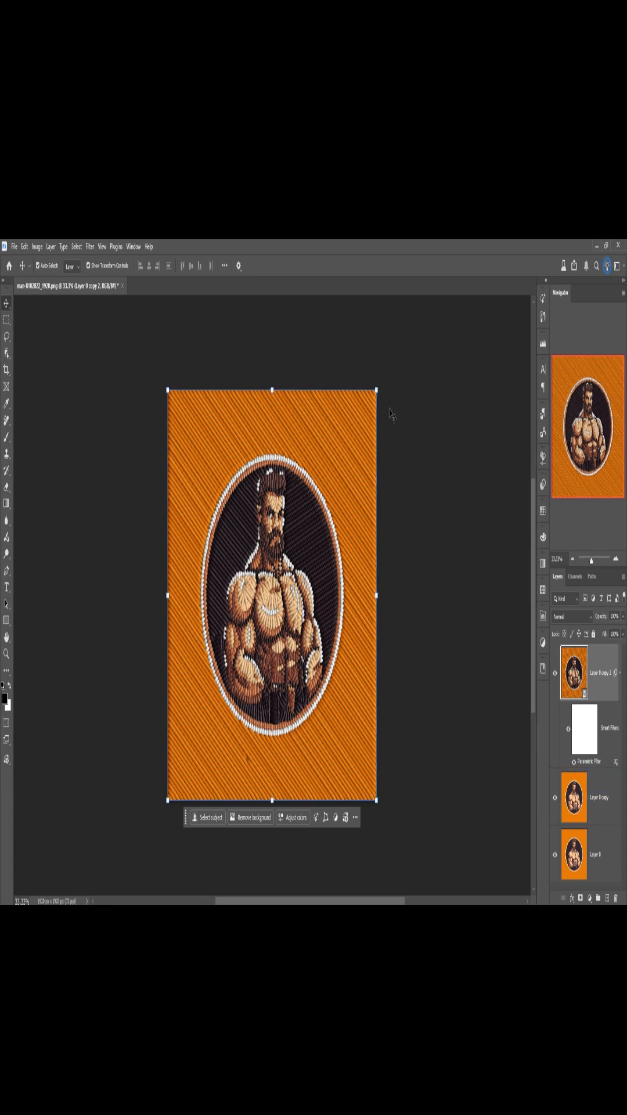
pyautogui.click(89, 247)
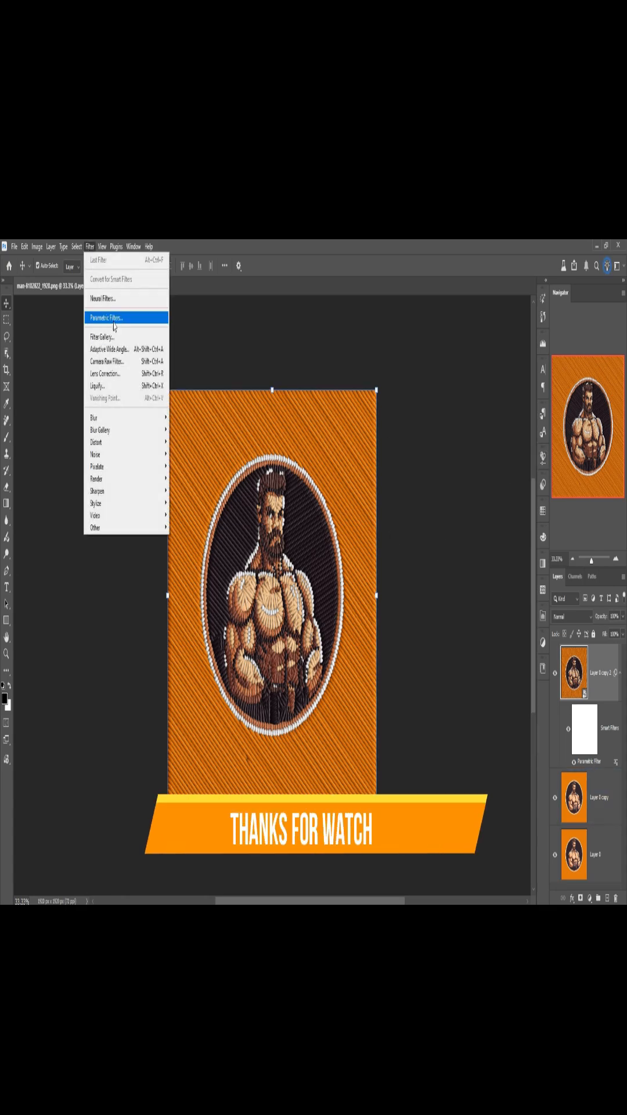